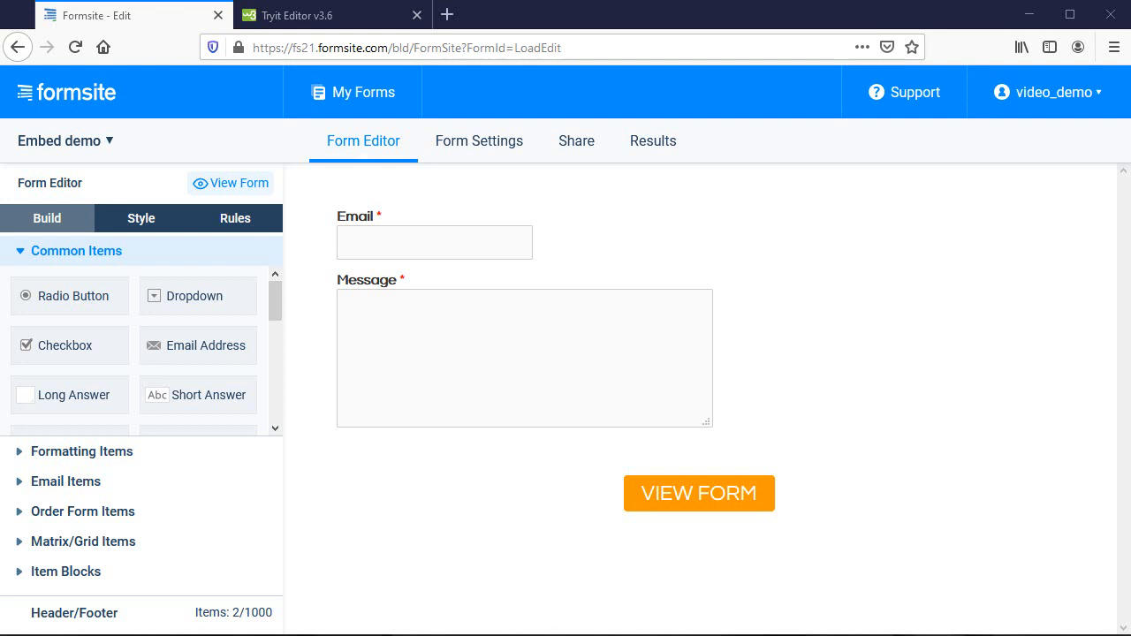
# - Review the band template's Contact Us section in the Tryit page, then return to Formsite
pyautogui.click(304, 15)
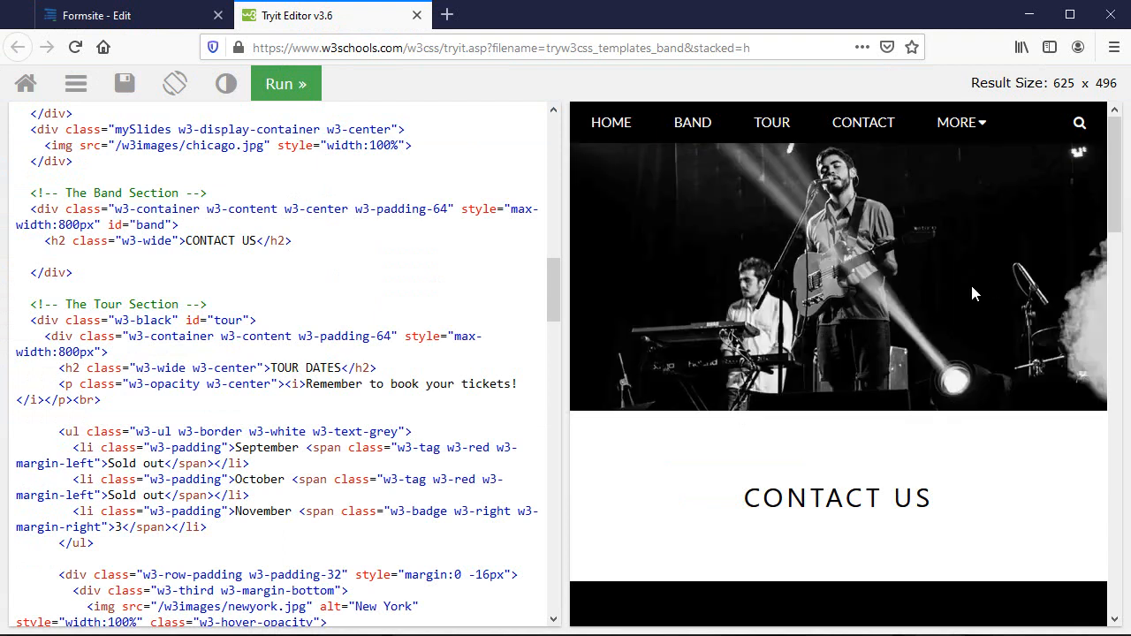
pyautogui.scroll(-3)
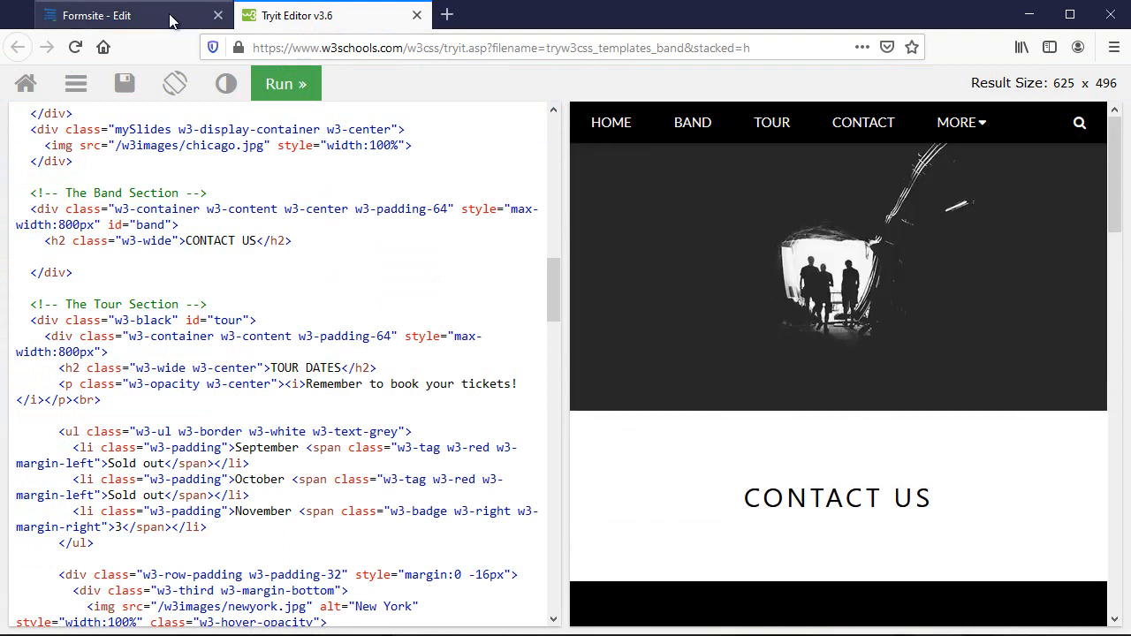
pyautogui.click(115, 16)
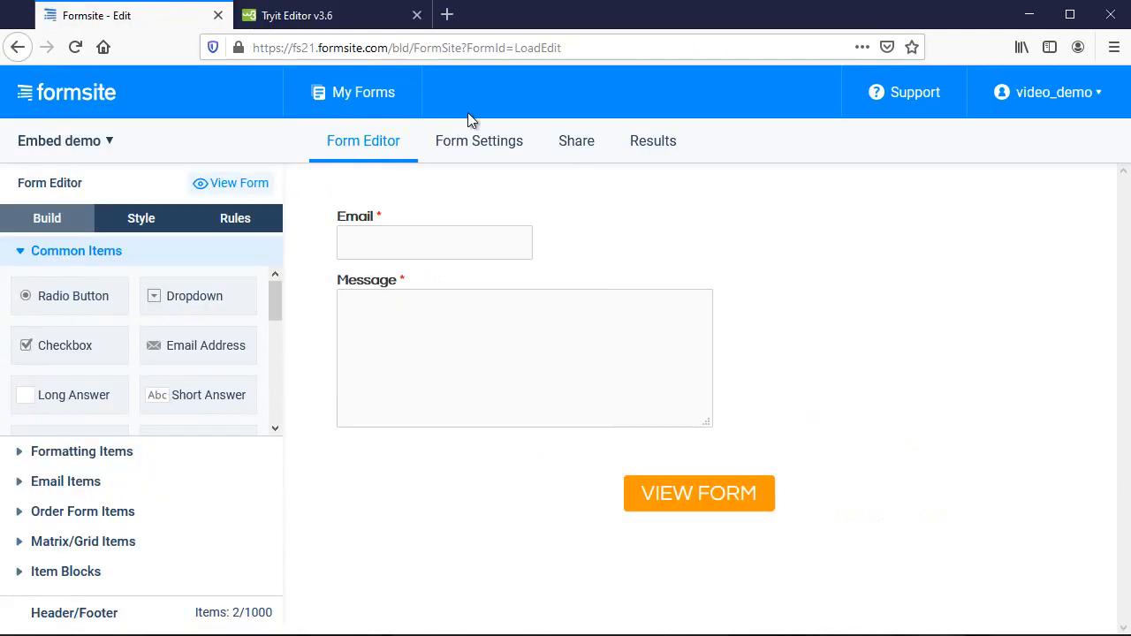
# - Copy the contact form's embed code from Share > Embed Code and return to the Tryit page
pyautogui.click(576, 142)
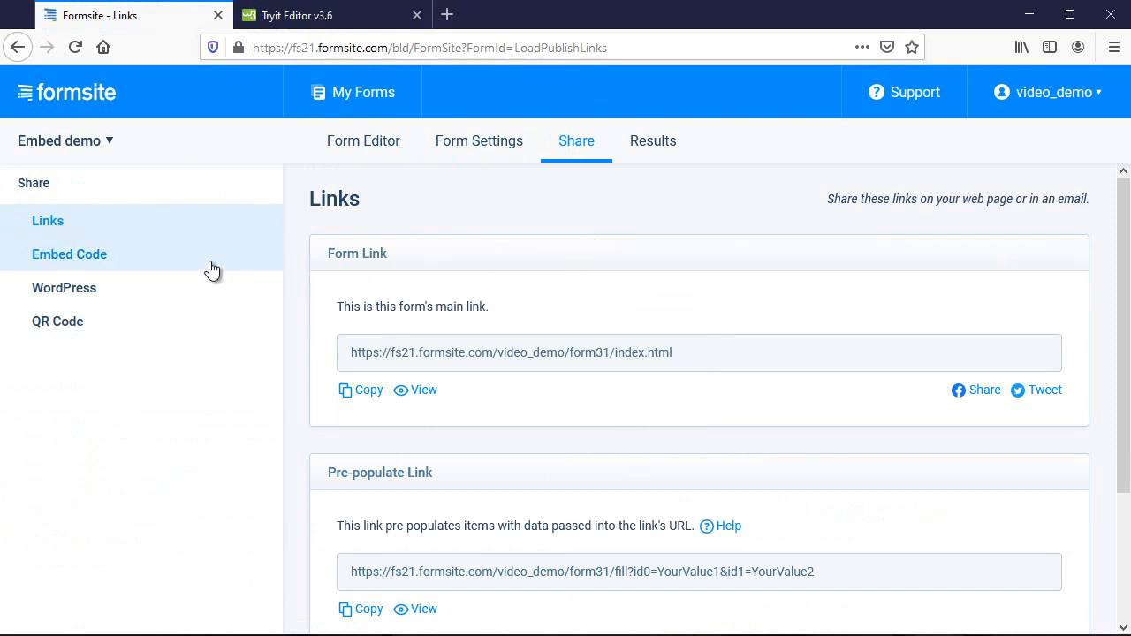
pyautogui.click(69, 254)
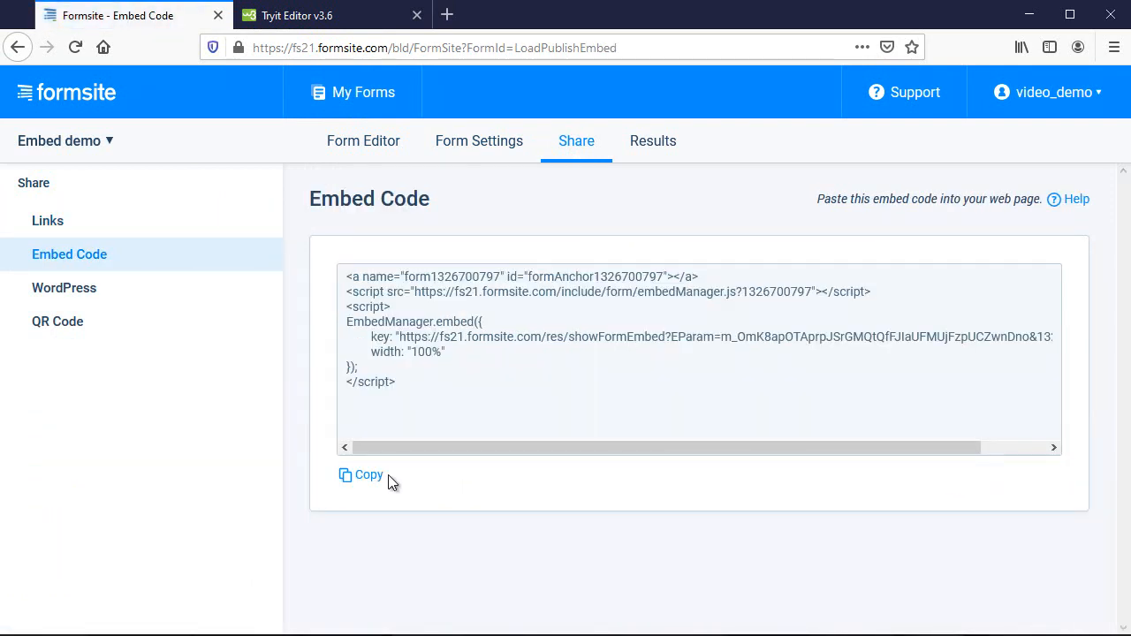
pyautogui.click(360, 474)
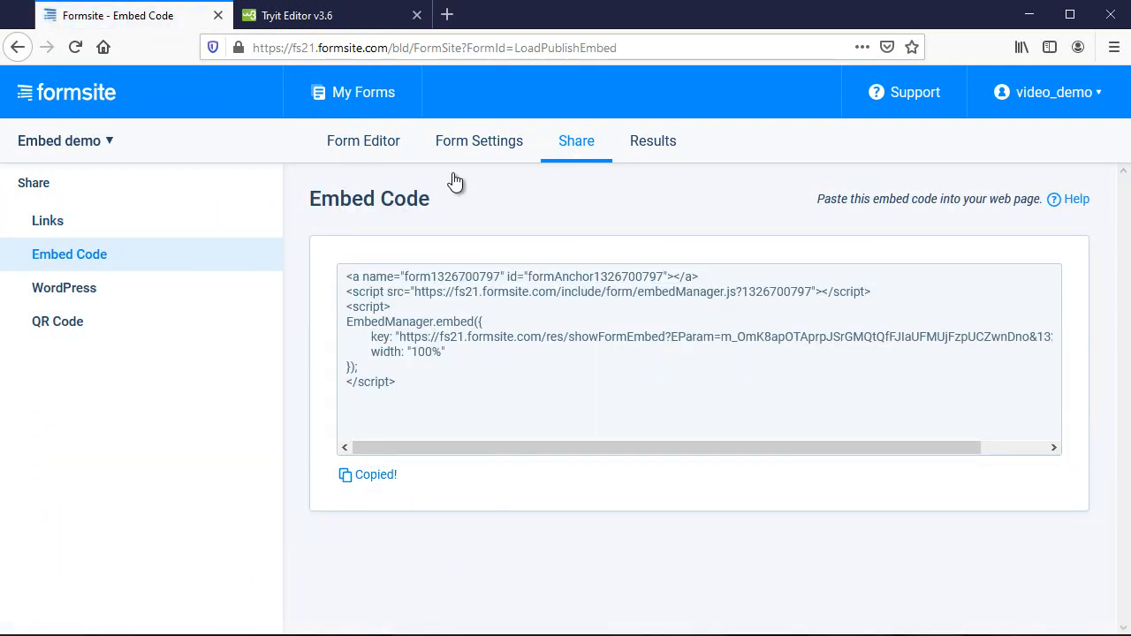
pyautogui.click(314, 14)
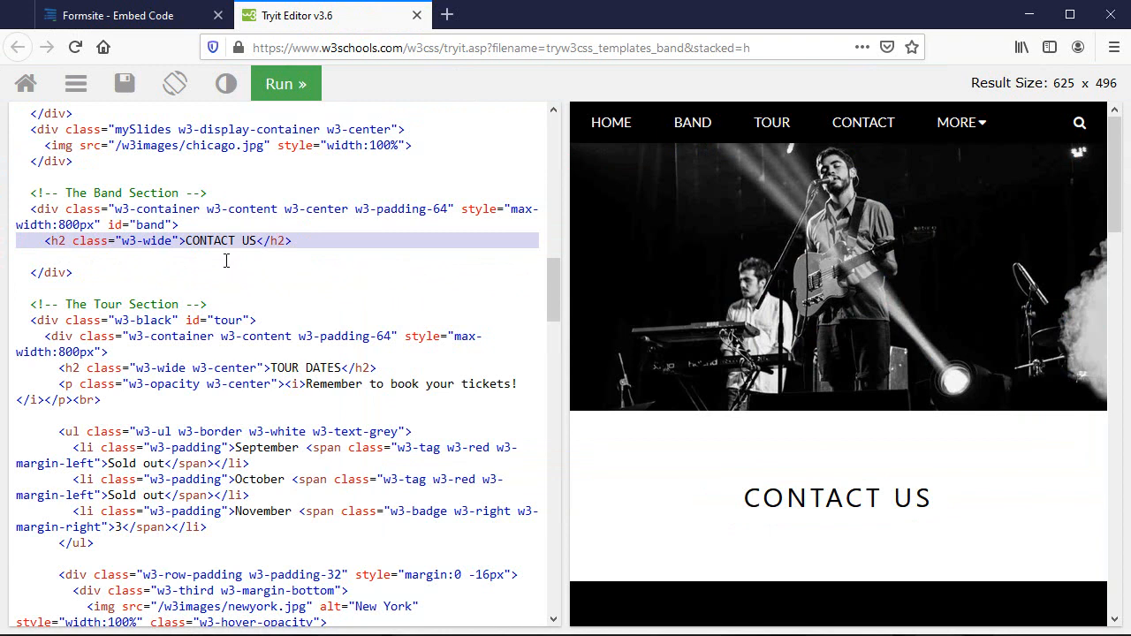
# - Paste the embed code under the CONTACT US heading and run the page to show the Email and Message form
pyautogui.click(172, 257)
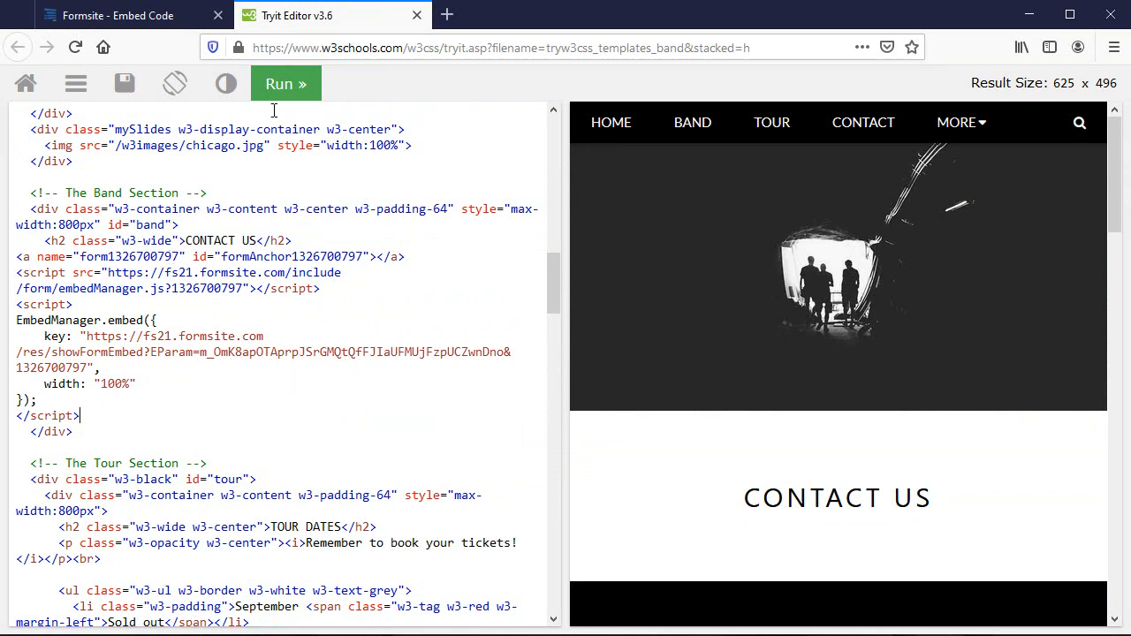
pyautogui.click(286, 83)
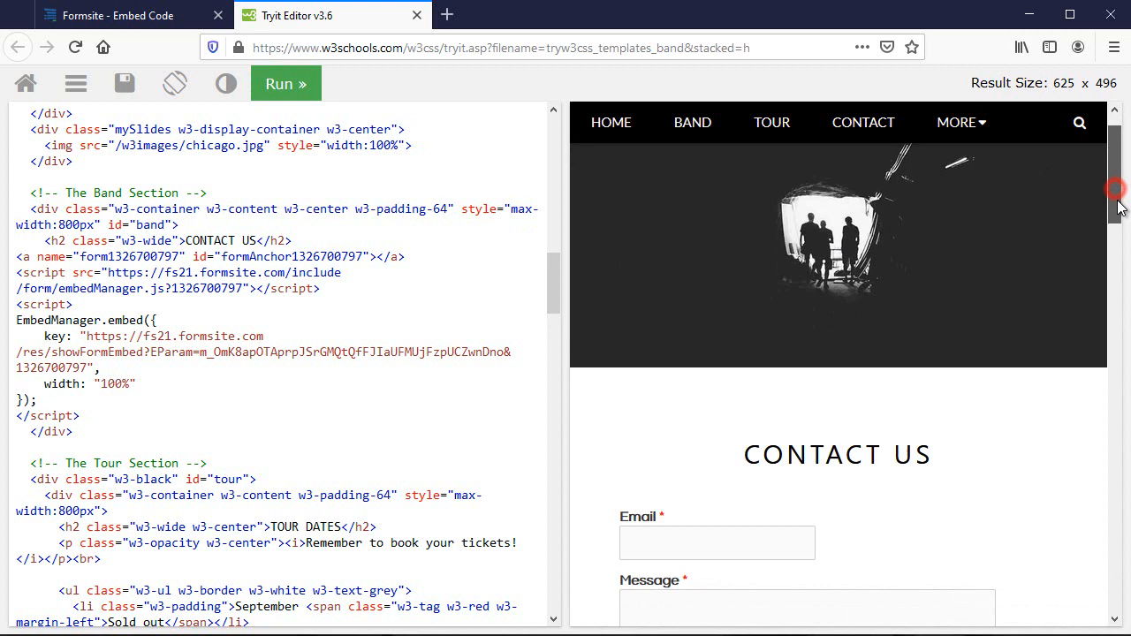
pyautogui.scroll(-3)
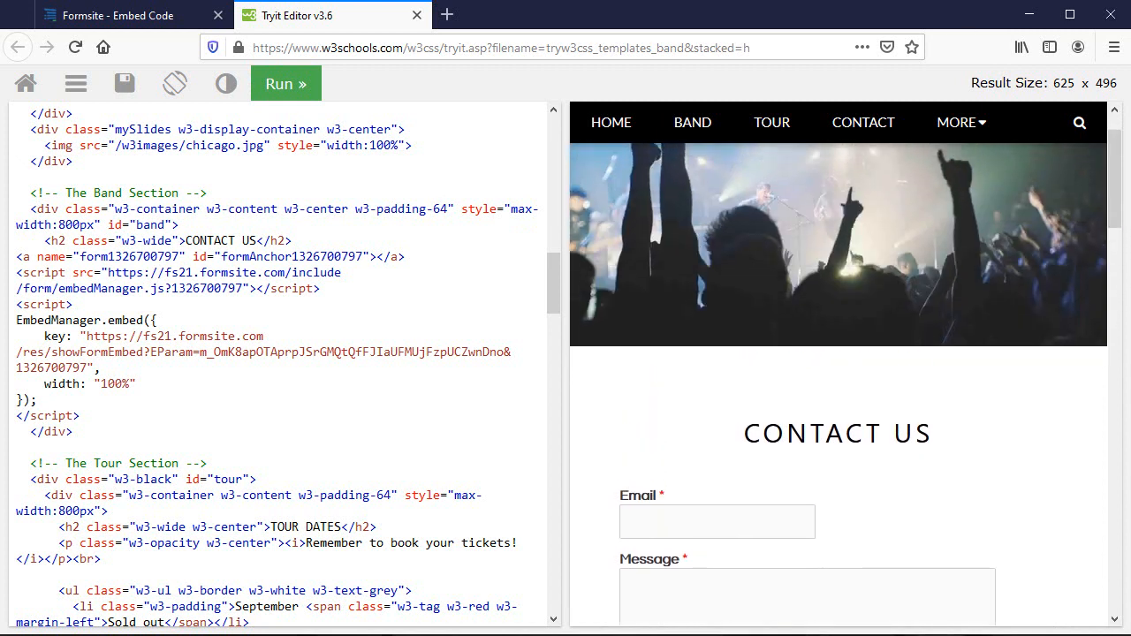
pyautogui.click(124, 16)
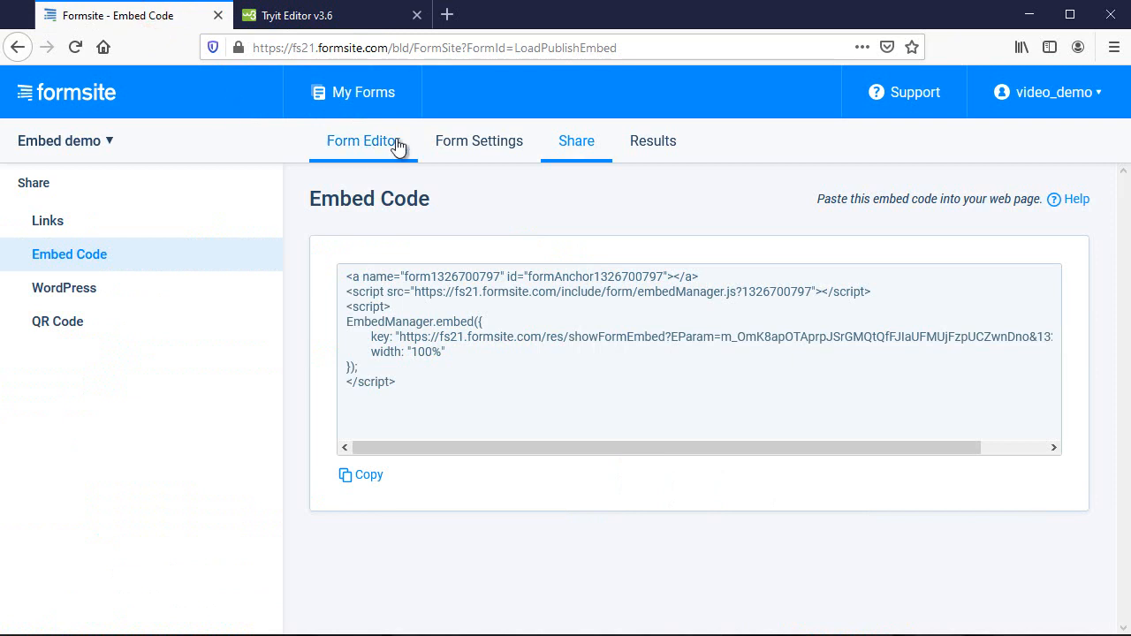
pyautogui.click(364, 141)
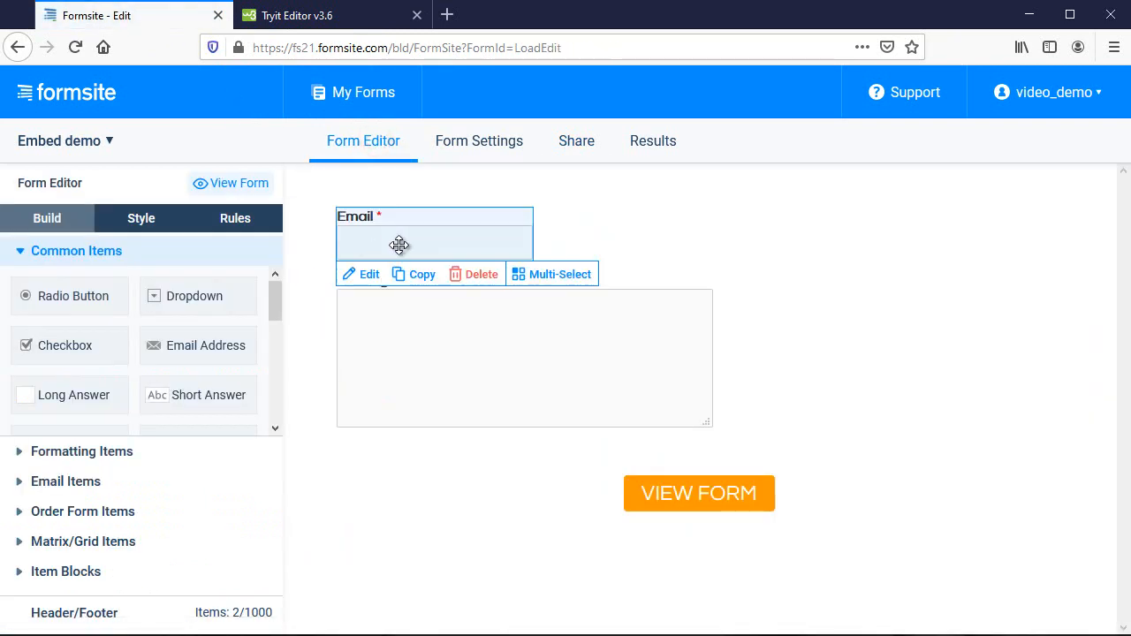
pyautogui.click(361, 274)
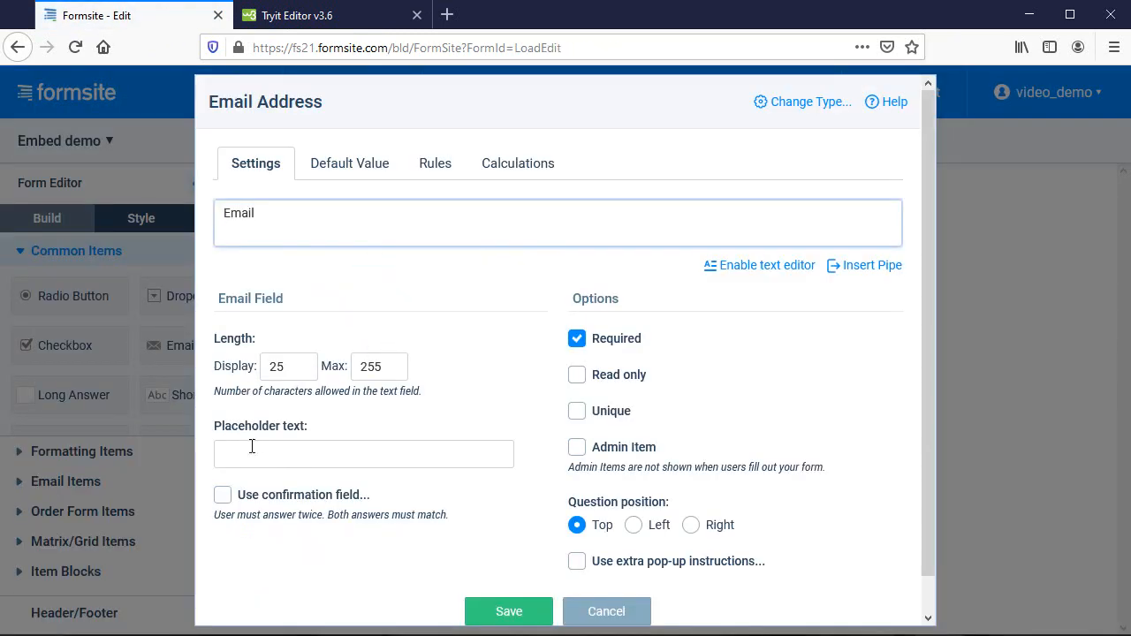
pyautogui.write('you')
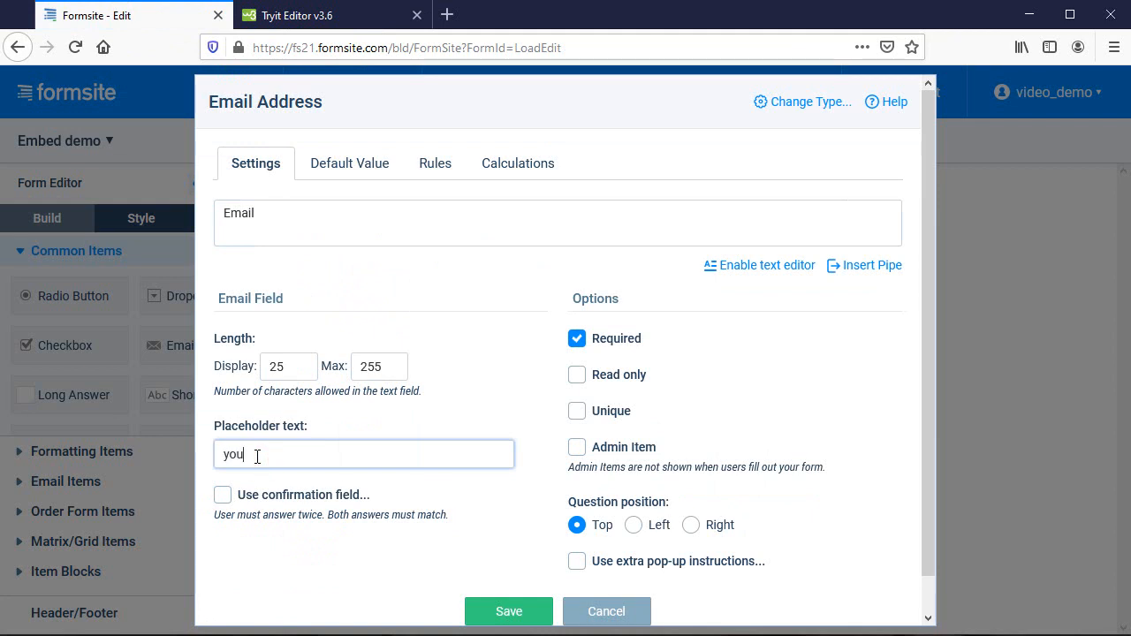
pyautogui.write('@email.com')
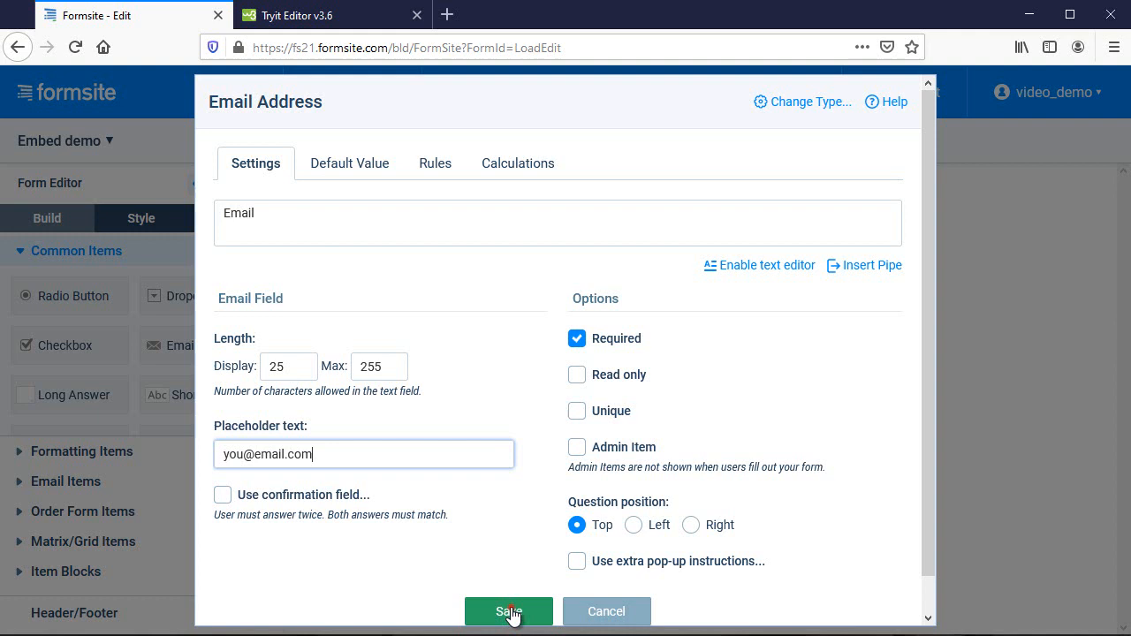
pyautogui.click(510, 612)
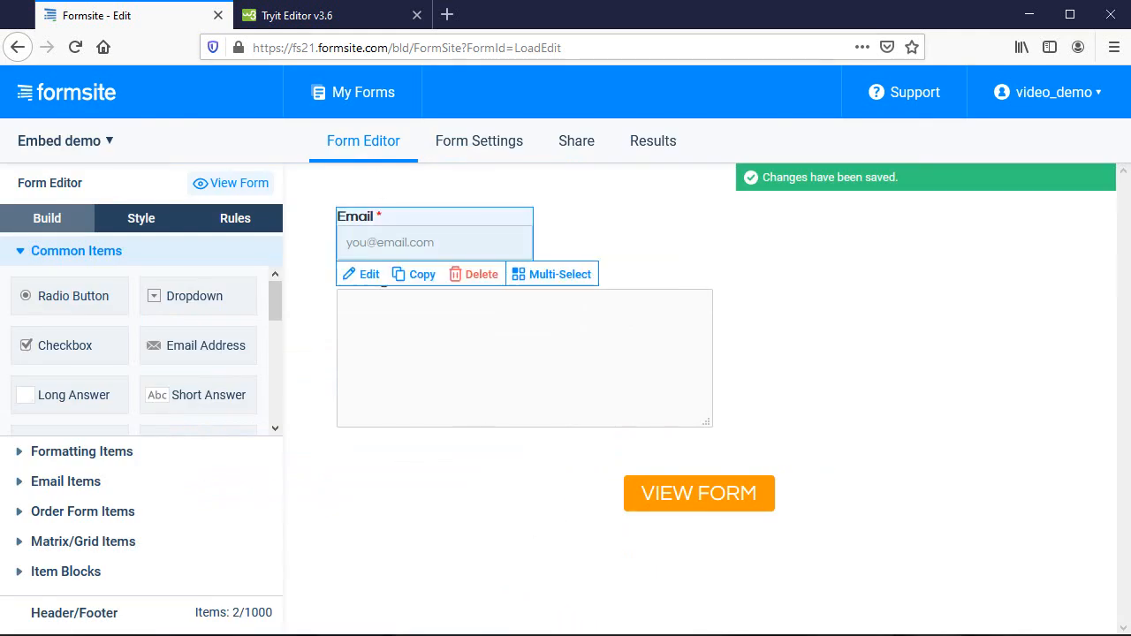
pyautogui.click(327, 14)
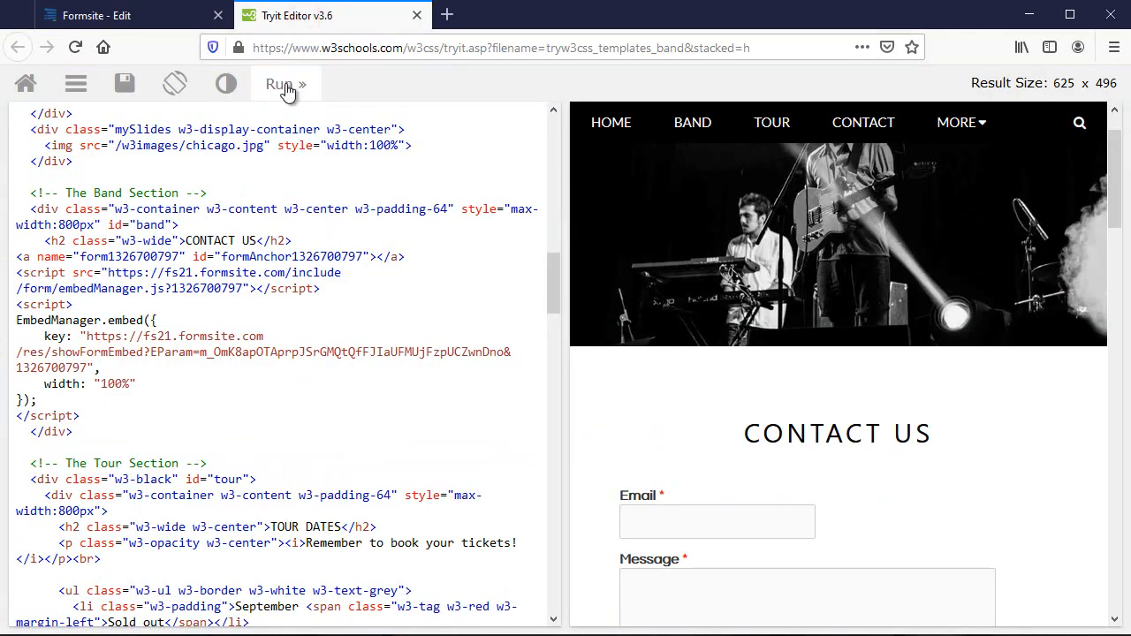
pyautogui.click(284, 83)
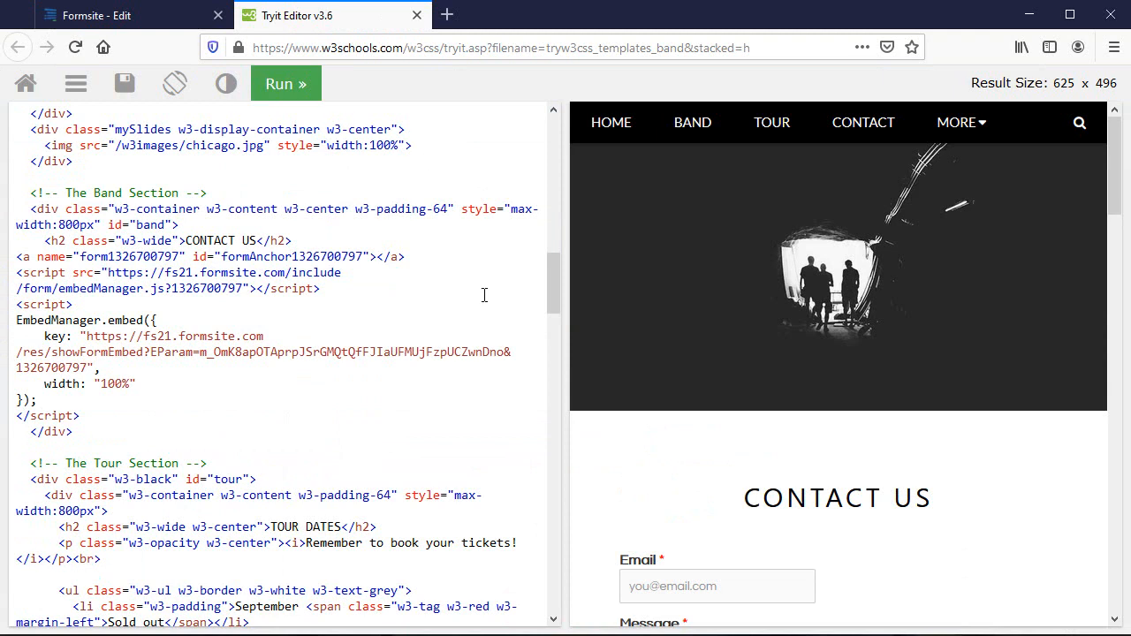
pyautogui.scroll(-3)
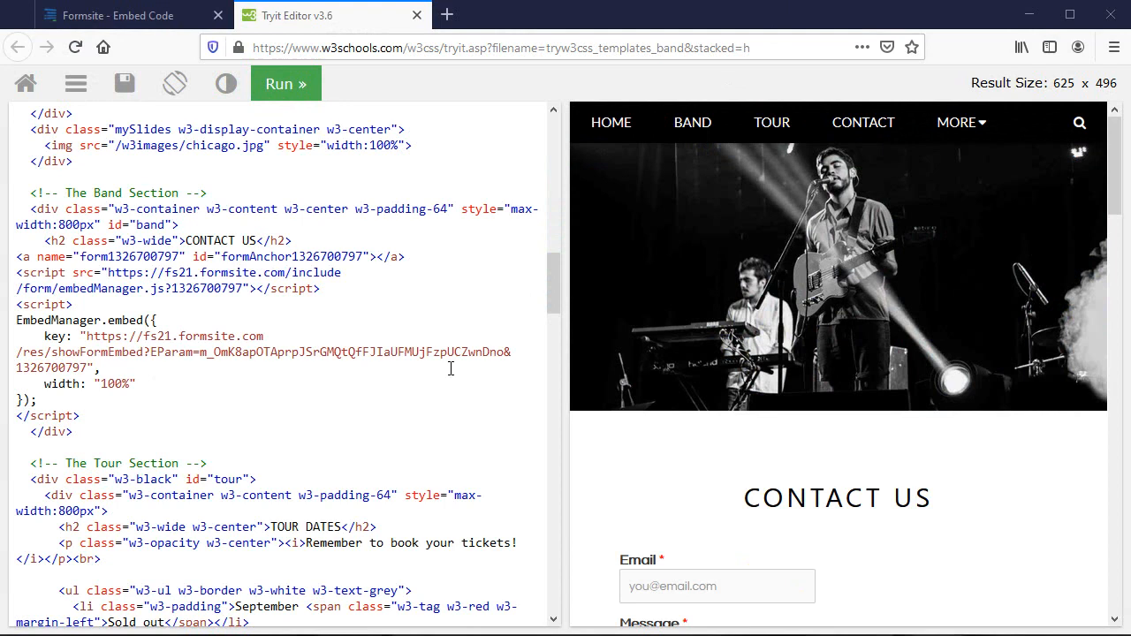
pyautogui.click(181, 383)
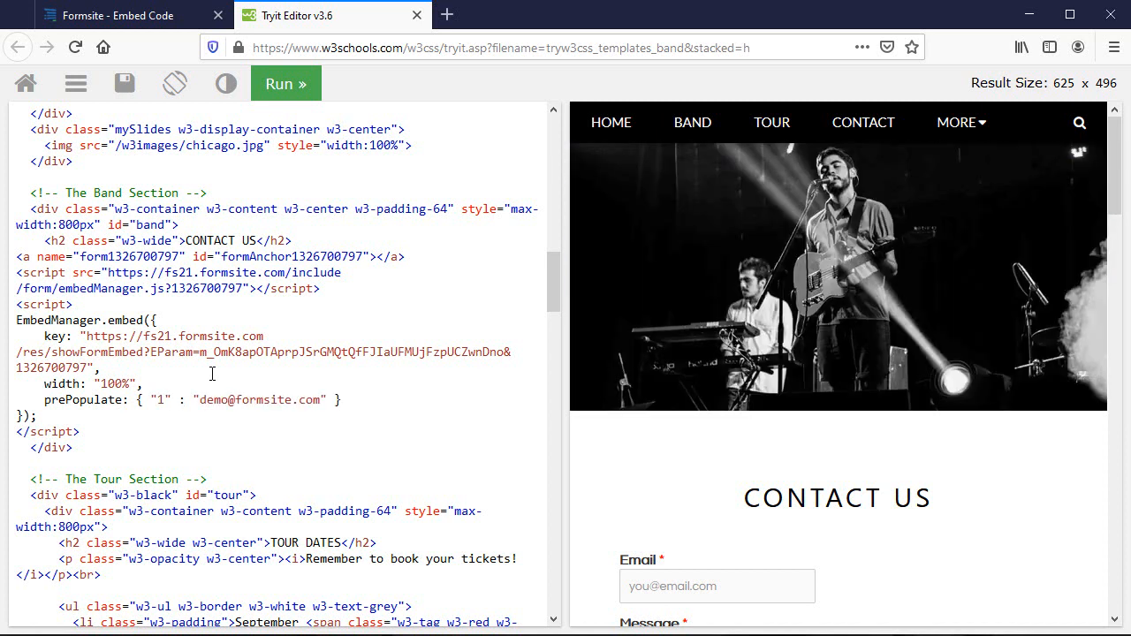
pyautogui.click(284, 83)
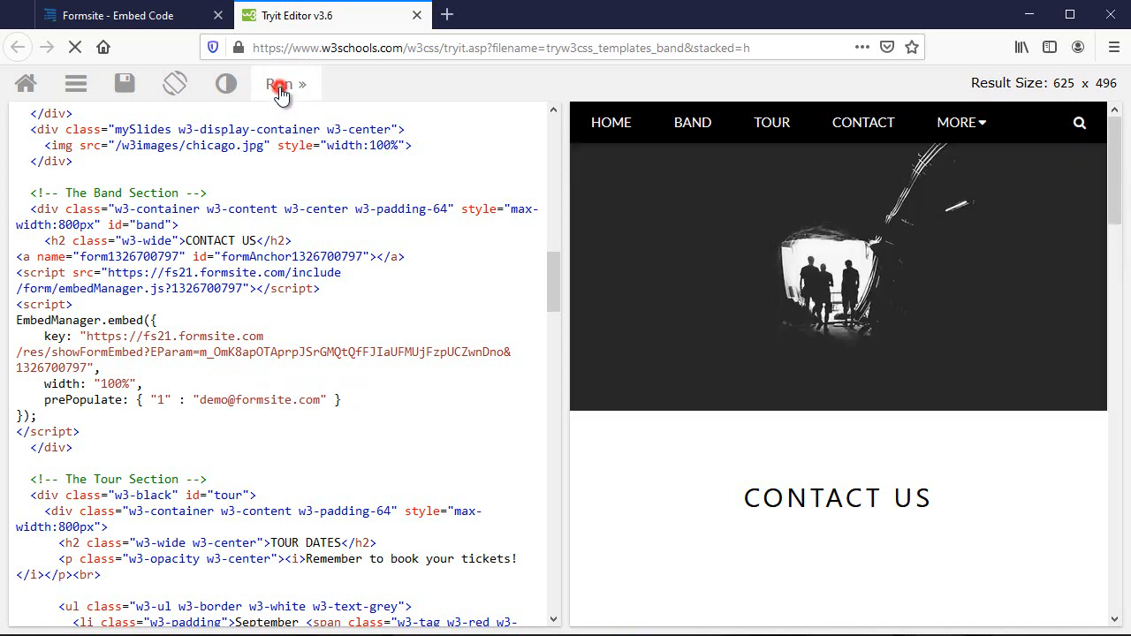
pyautogui.click(283, 83)
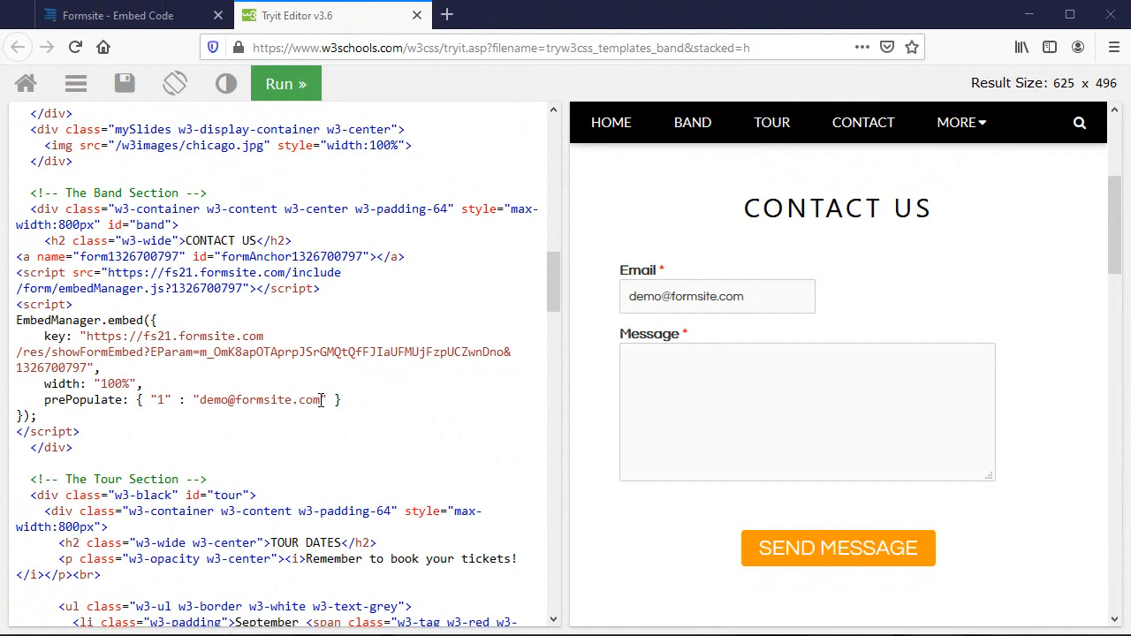
pyautogui.doubleClick(258, 399)
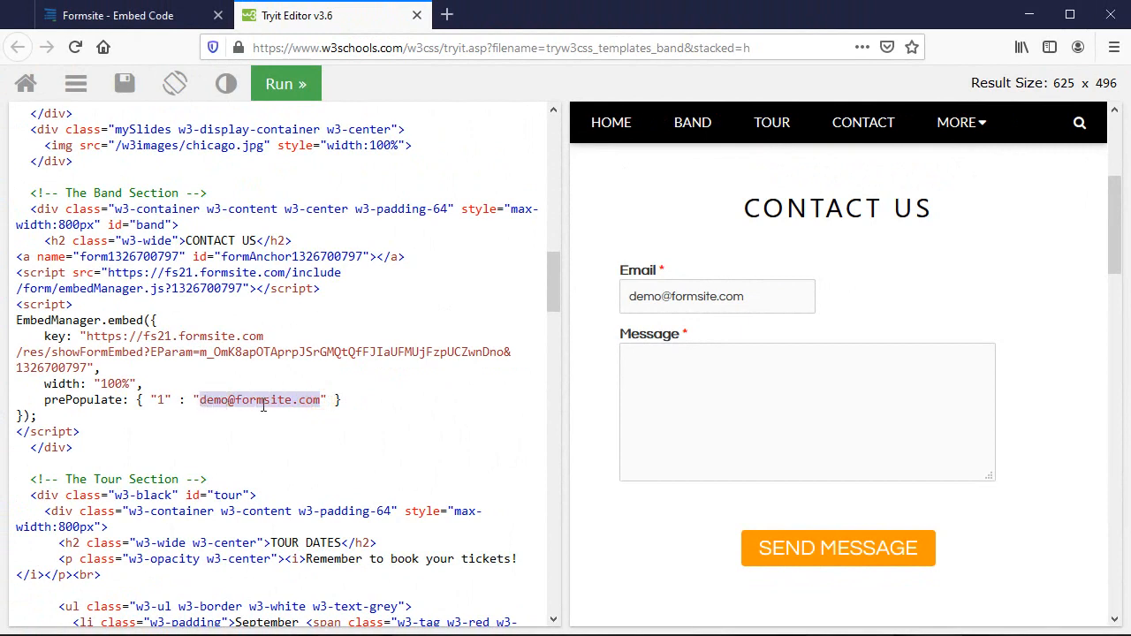
pyautogui.press('Delete')
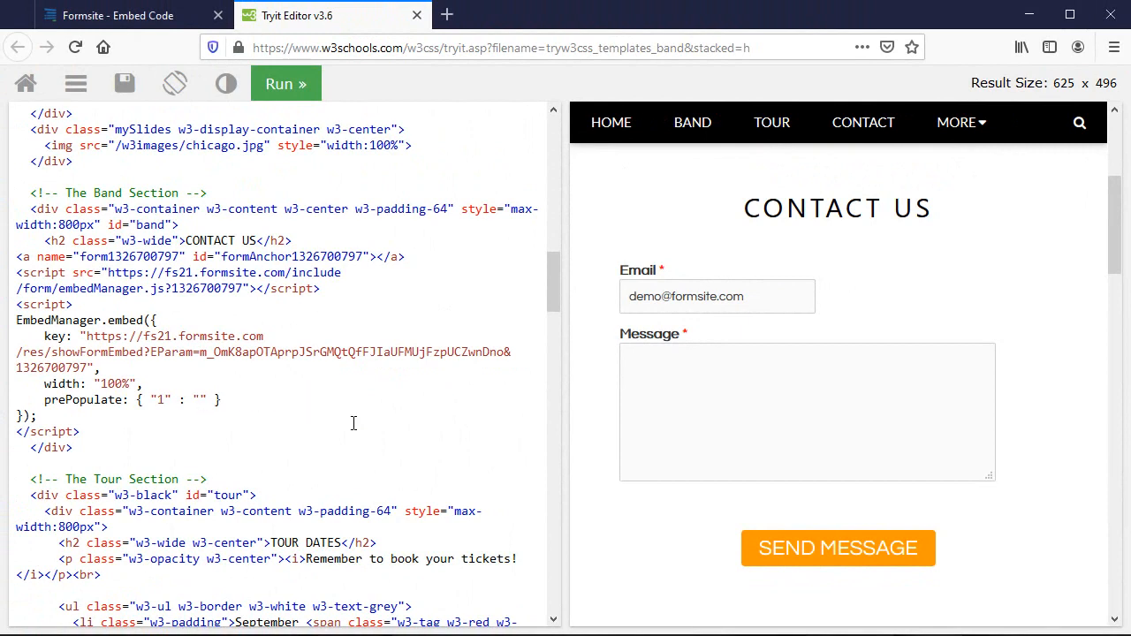
pyautogui.write('<?php echo $e')
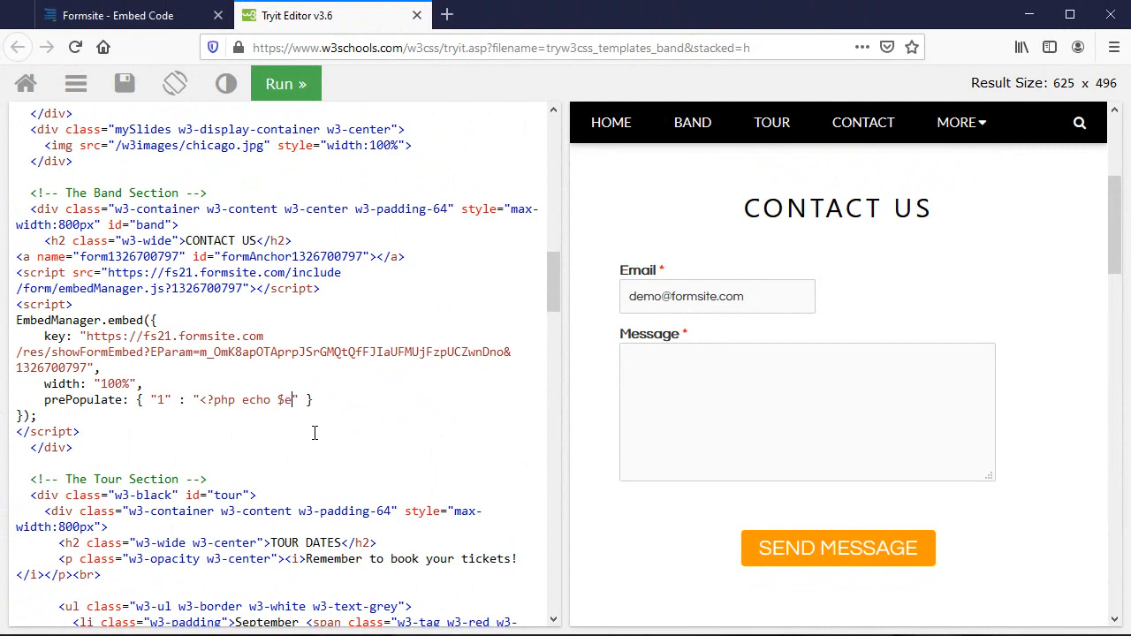